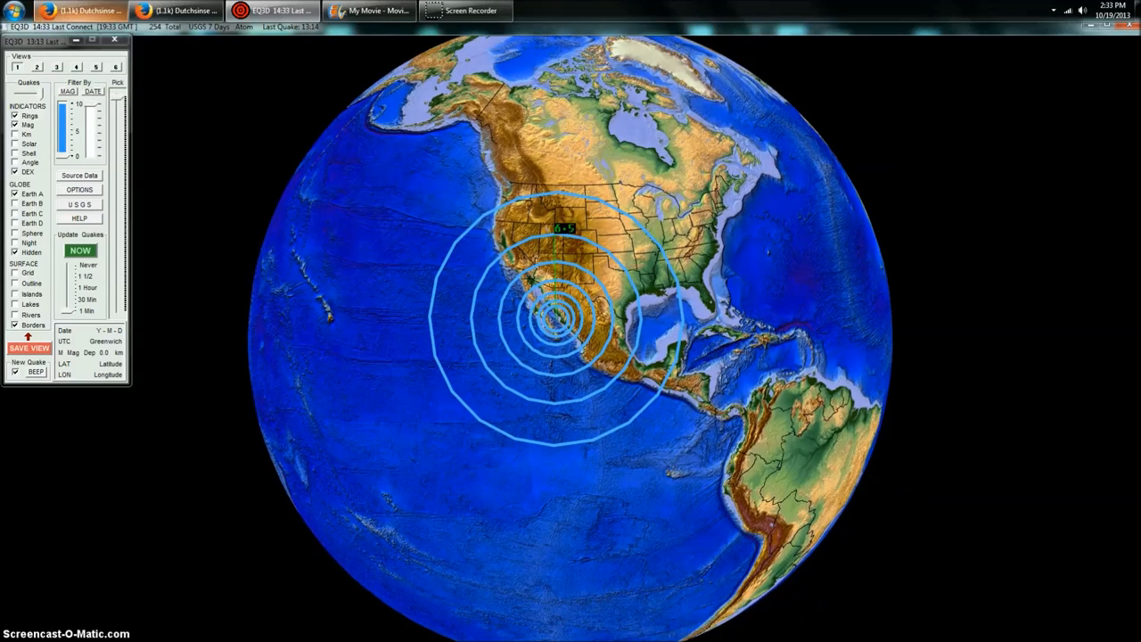
# Switch to the Firefox tab holding the earlier Facebook two-globe earthquake warning post
pyautogui.click(169, 11)
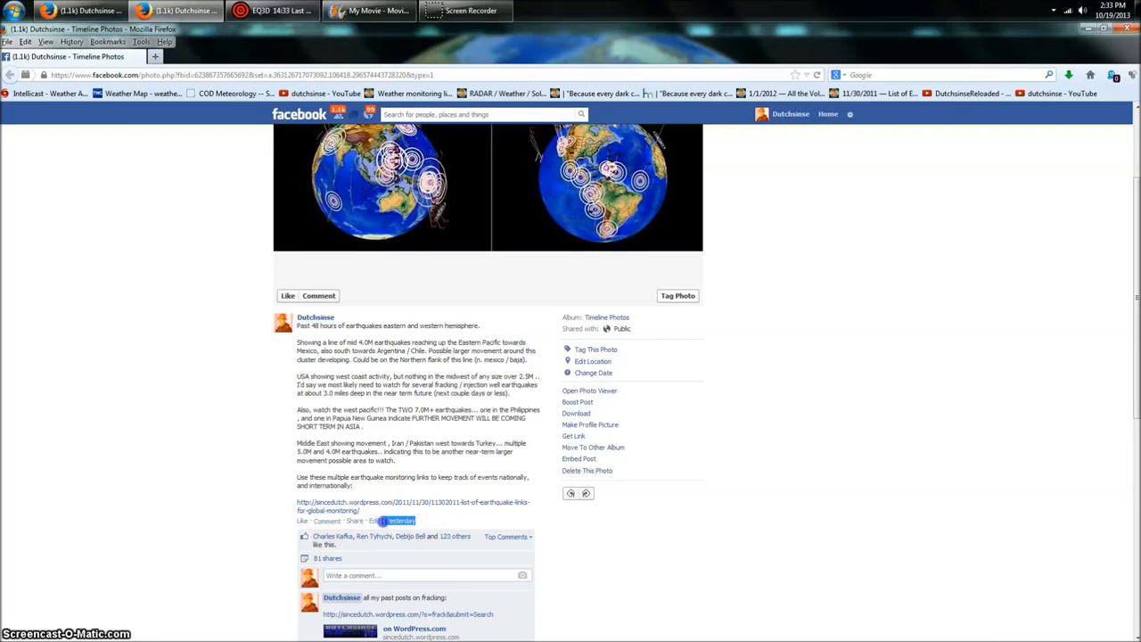
pyautogui.moveTo(614, 378)
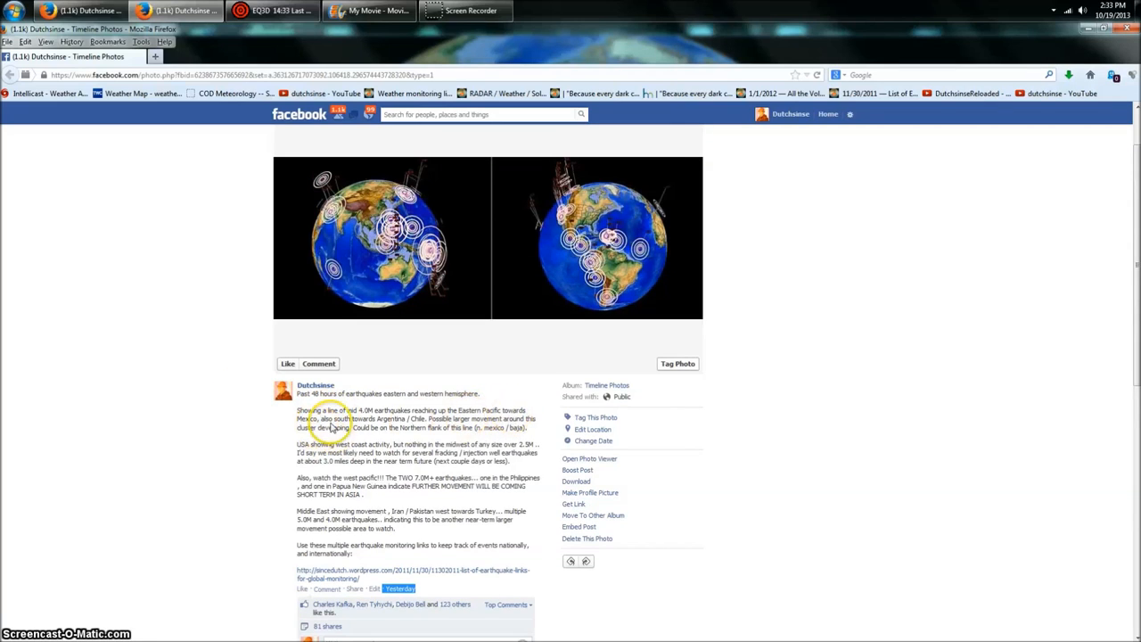
pyautogui.moveTo(421, 424)
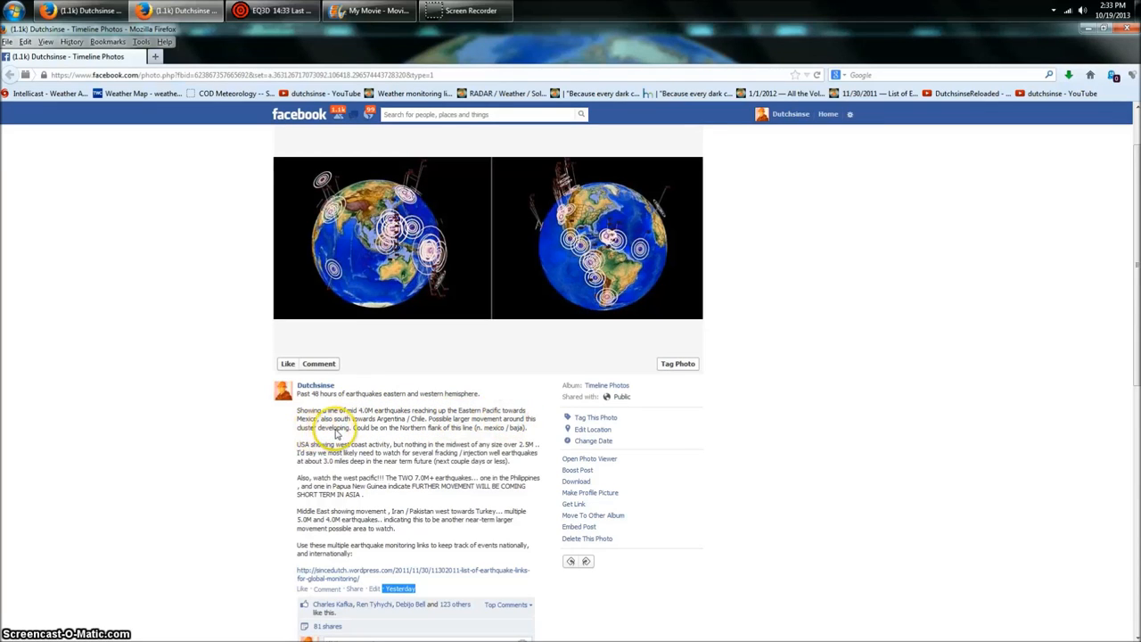
pyautogui.moveTo(431, 435)
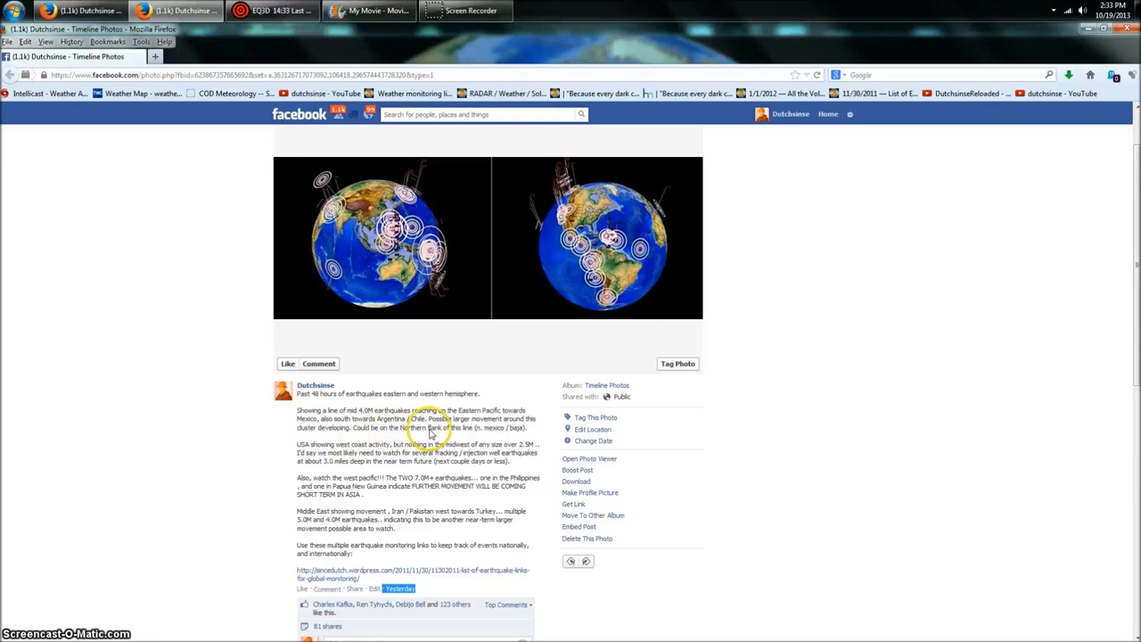
pyautogui.moveTo(488, 435)
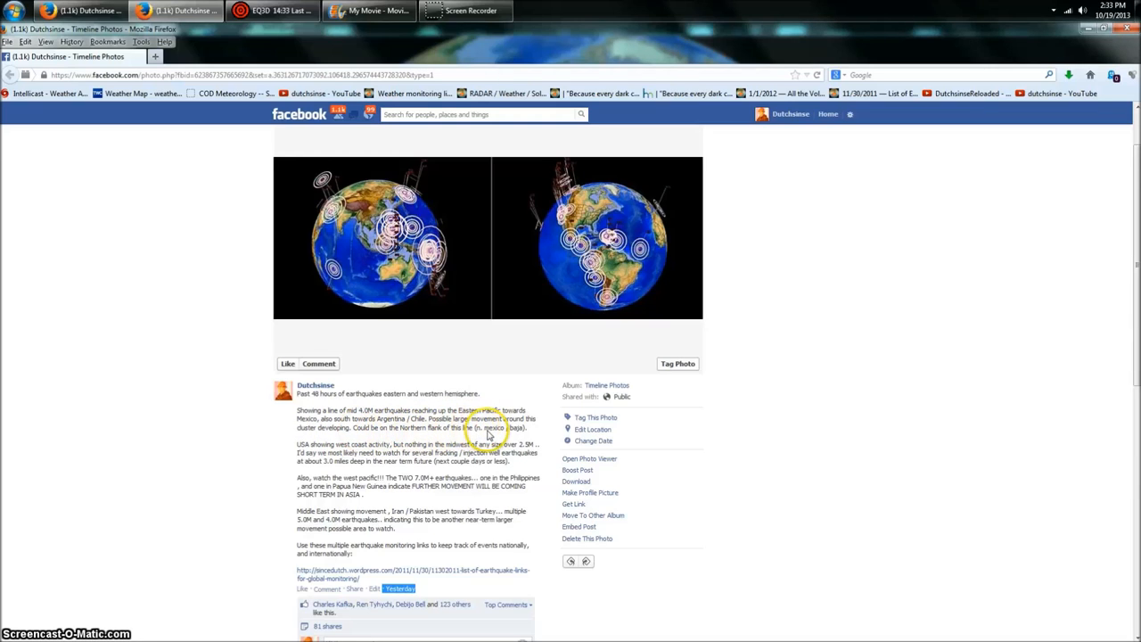
pyautogui.moveTo(310, 453)
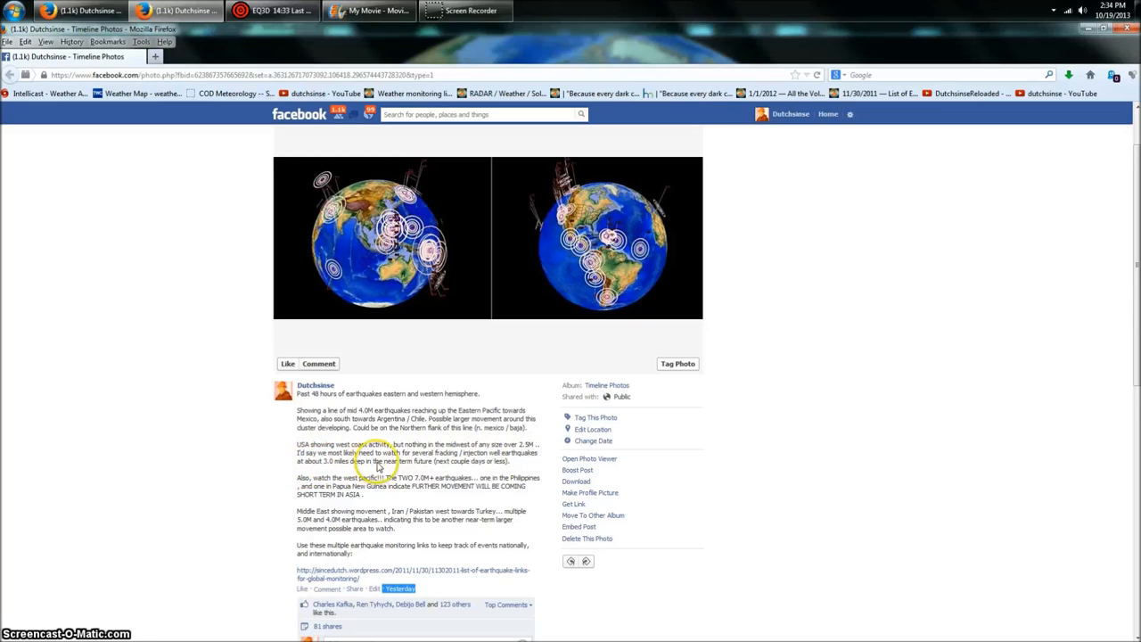
pyautogui.moveTo(485, 471)
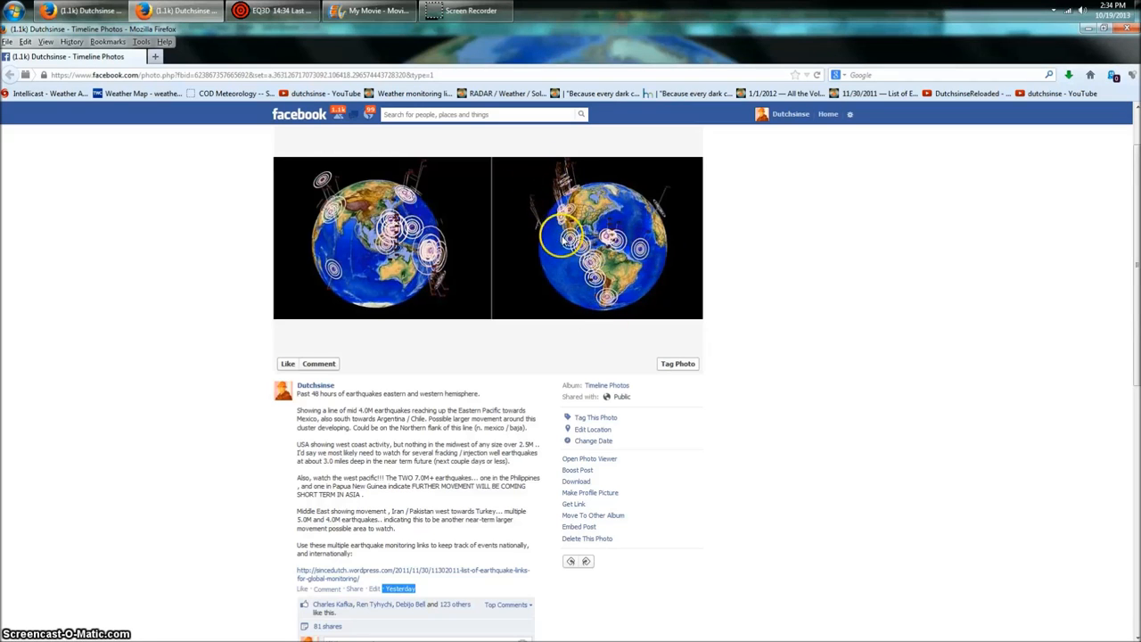
pyautogui.moveTo(564, 189)
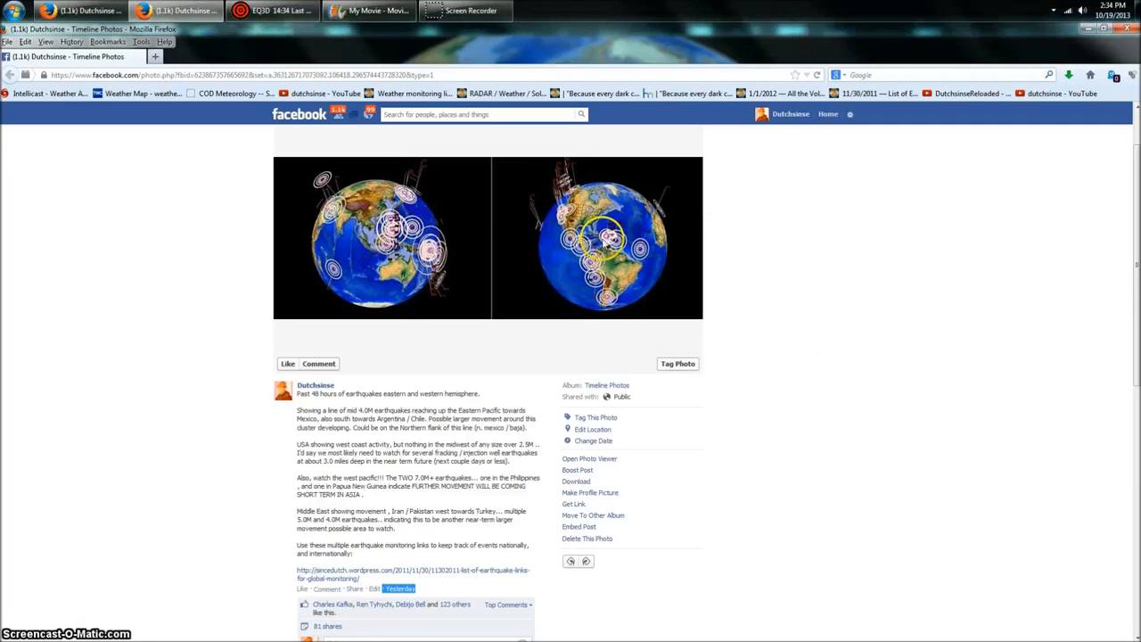
pyautogui.click(271, 11)
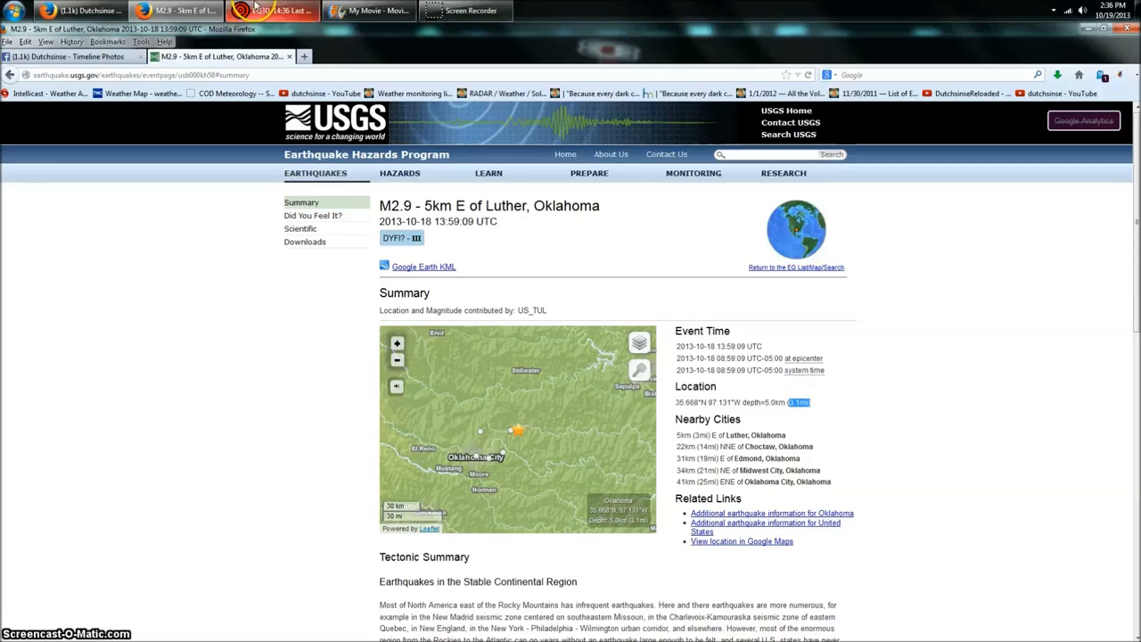
# Return to the Earthquake 3D globe showing recent quake rings over Oklahoma
pyautogui.click(271, 10)
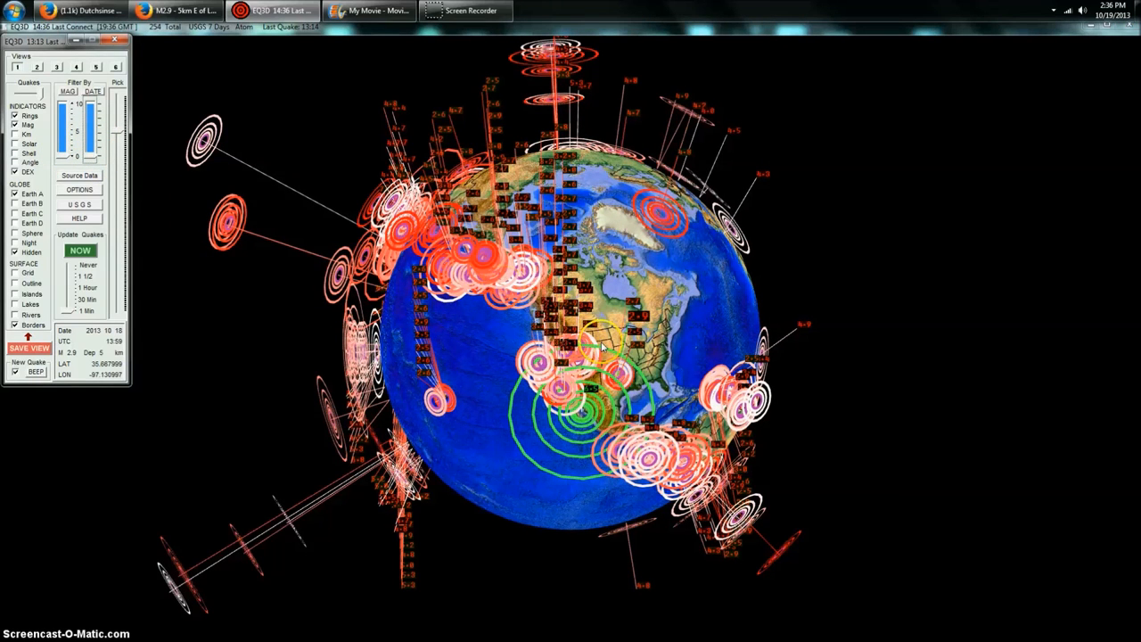
pyautogui.moveTo(663, 357)
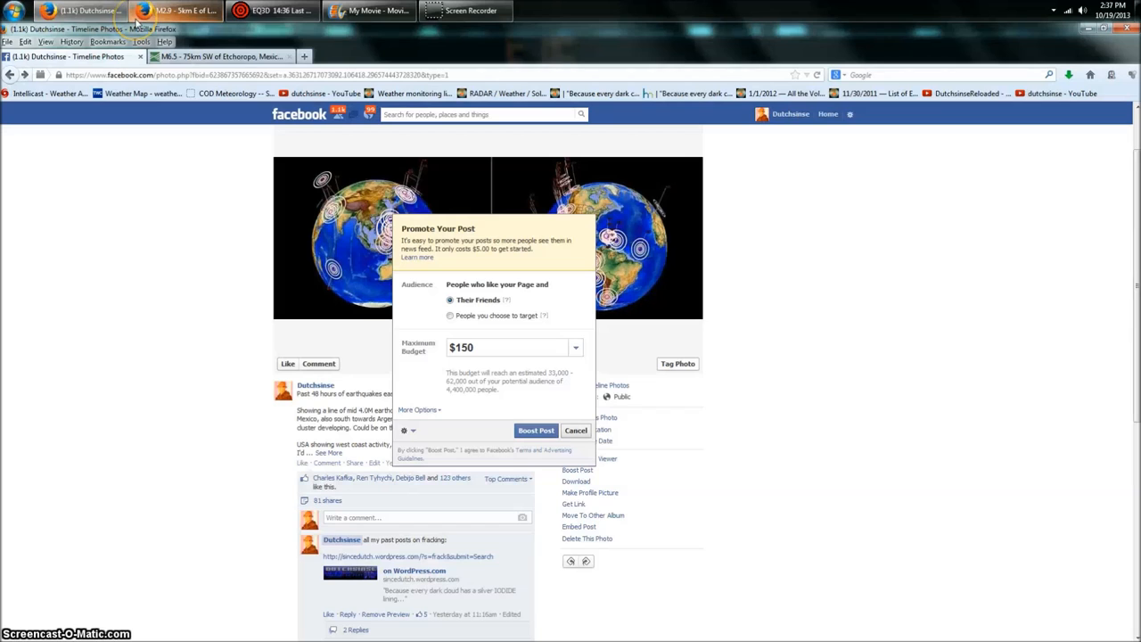
# Dismiss the Promote Your Post offer to reveal the two-globe earthquake post and its update
pyautogui.click(576, 430)
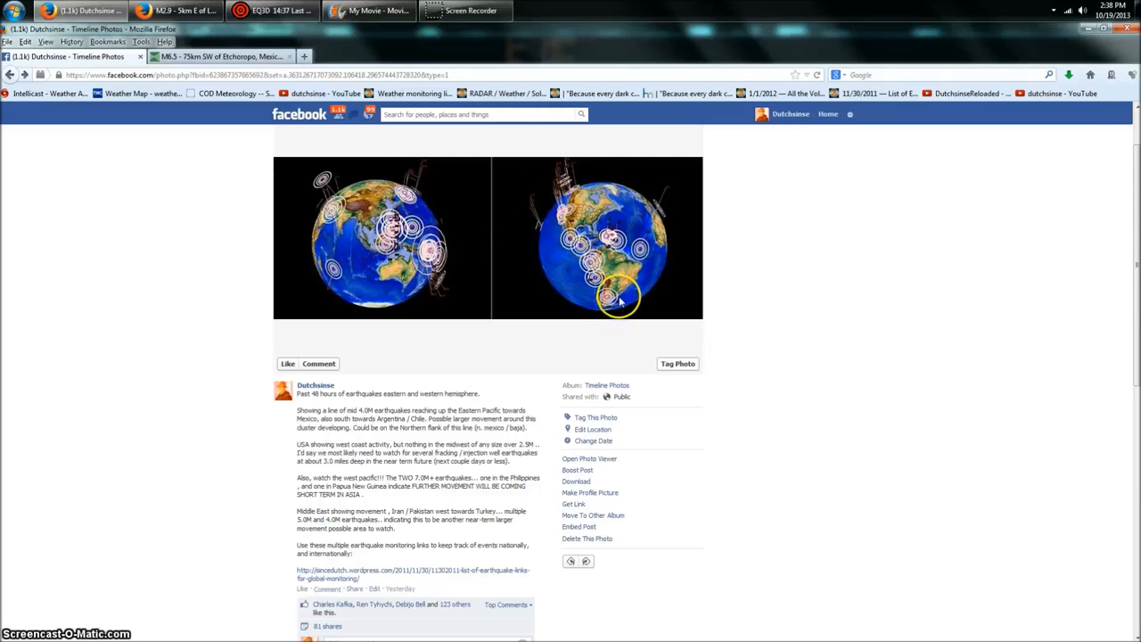
pyautogui.moveTo(562, 228)
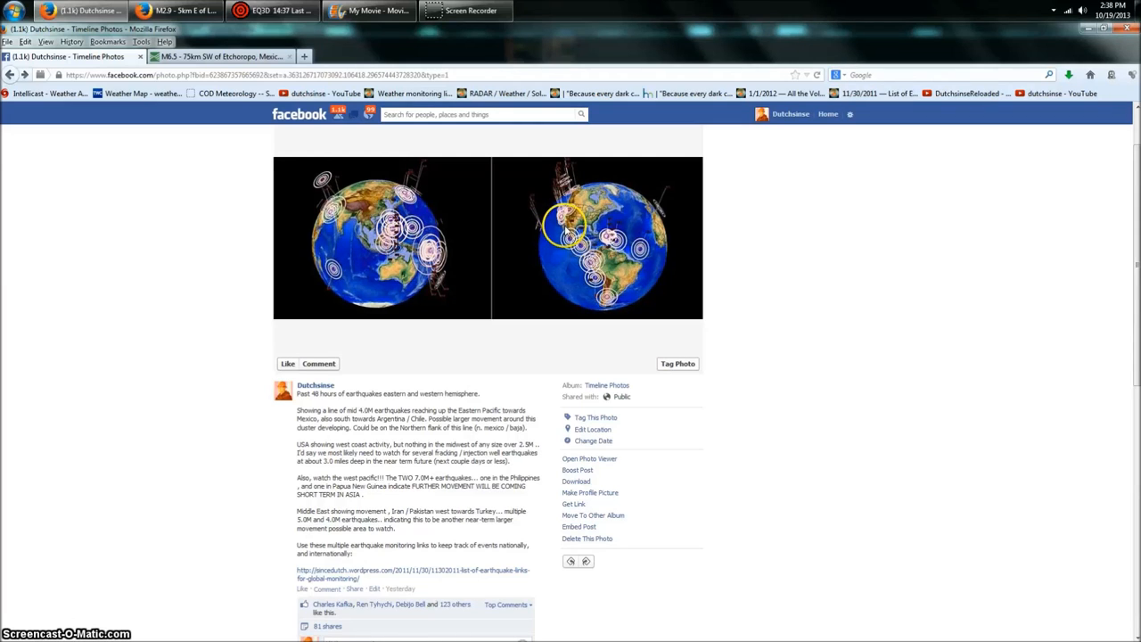